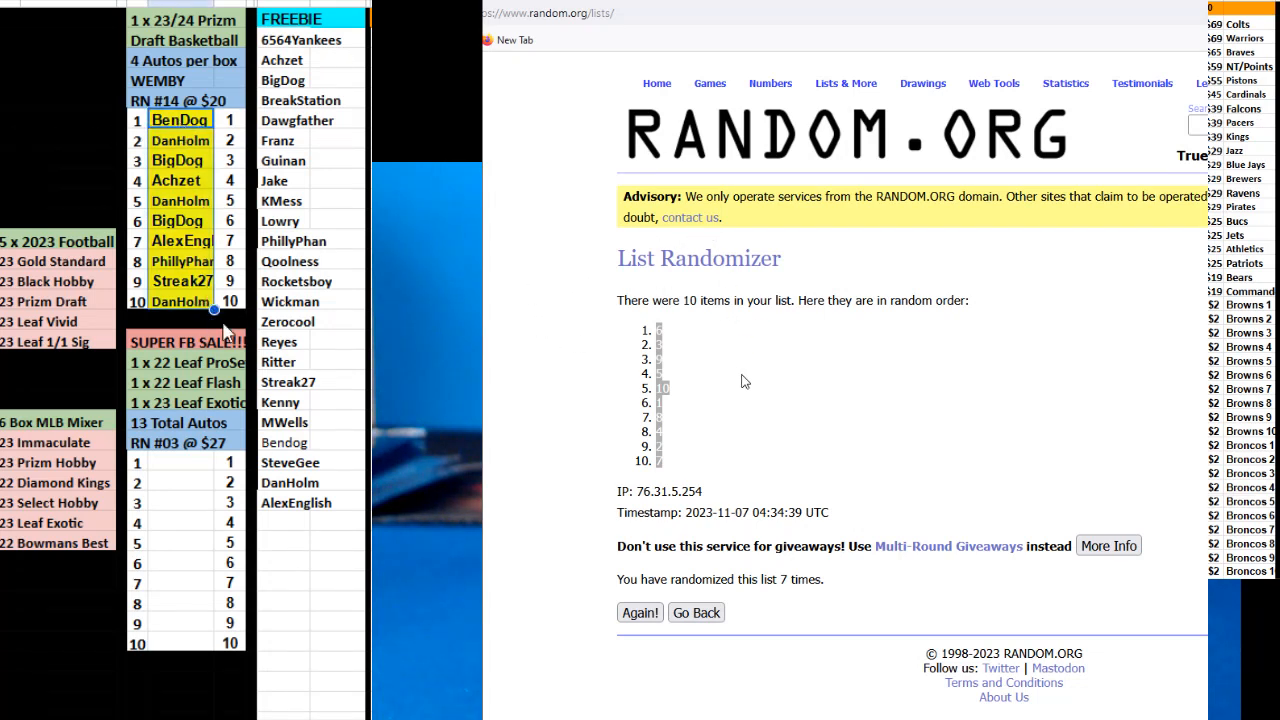
Return to the ten-name form and reshuffle it repeatedly until randomized six times.
left_click(640, 612)
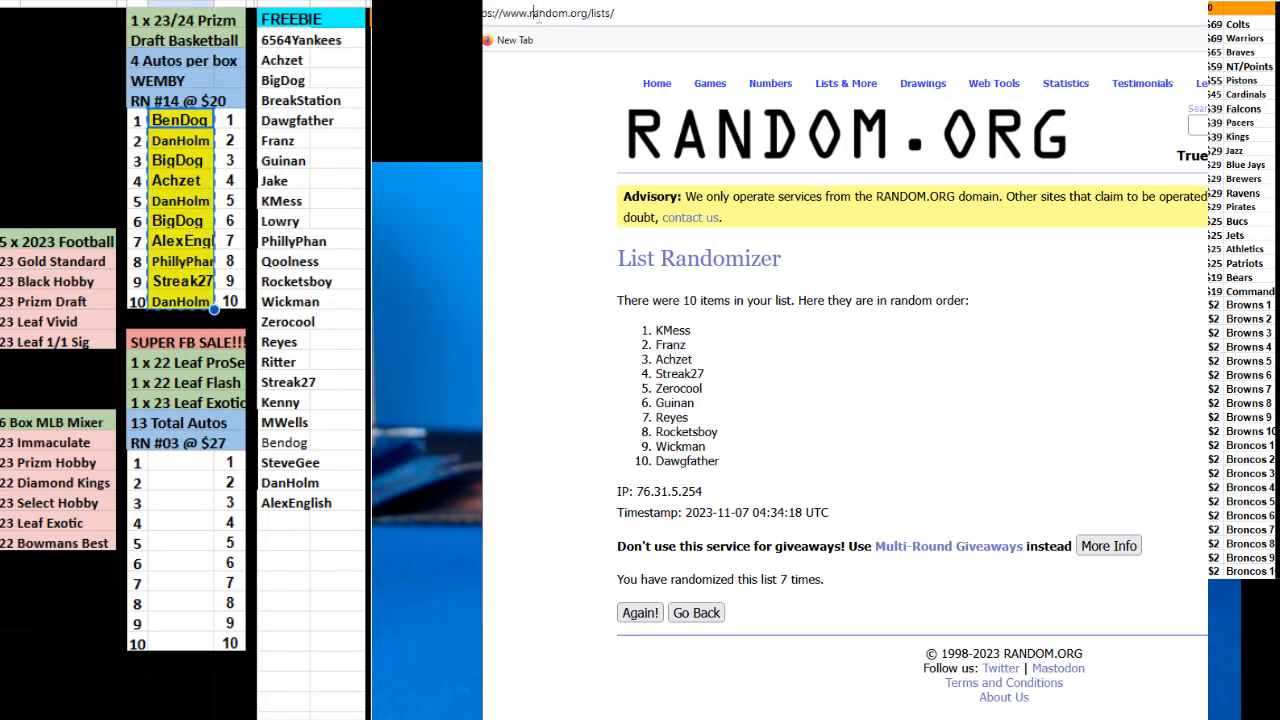
left_click(696, 612)
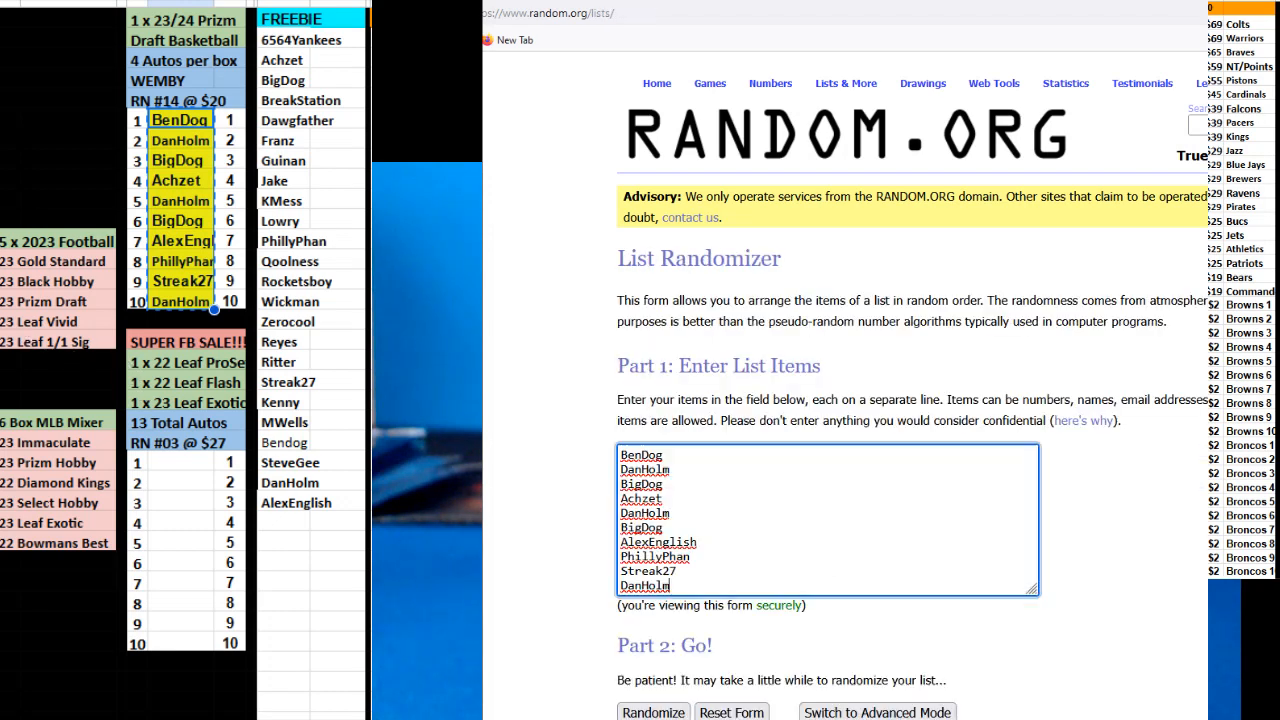
left_click(652, 712)
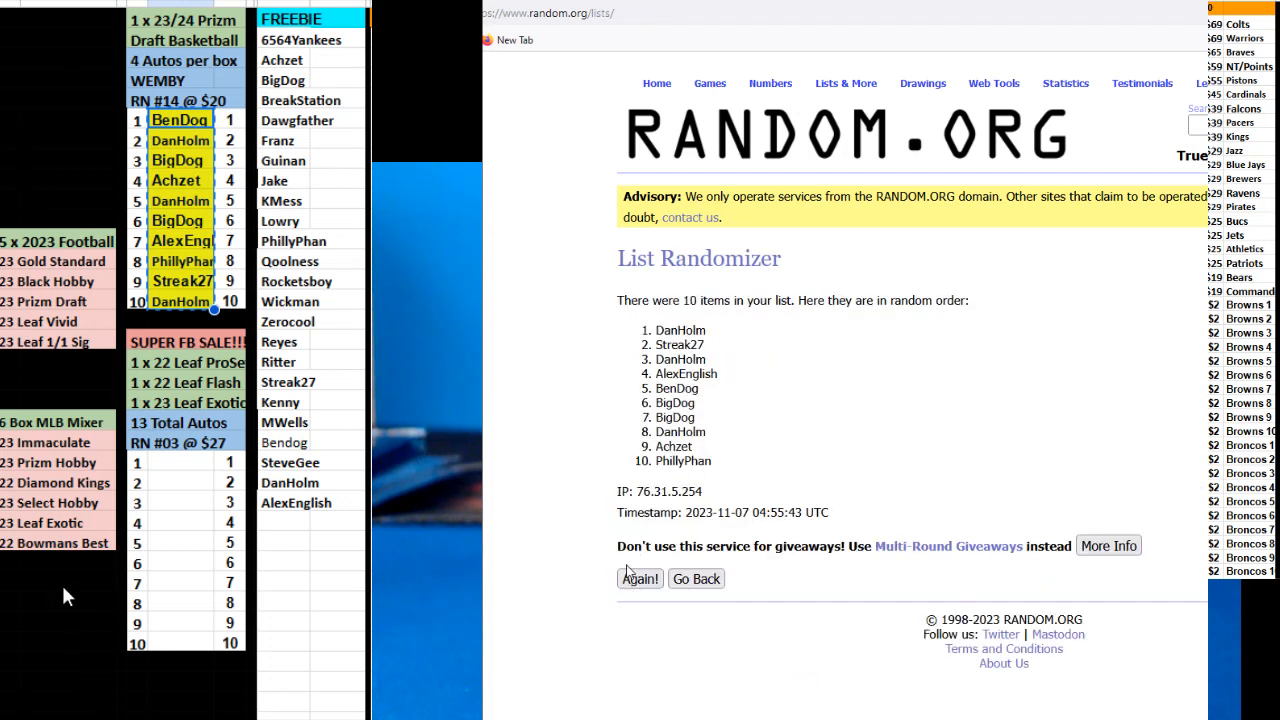
left_click(640, 578)
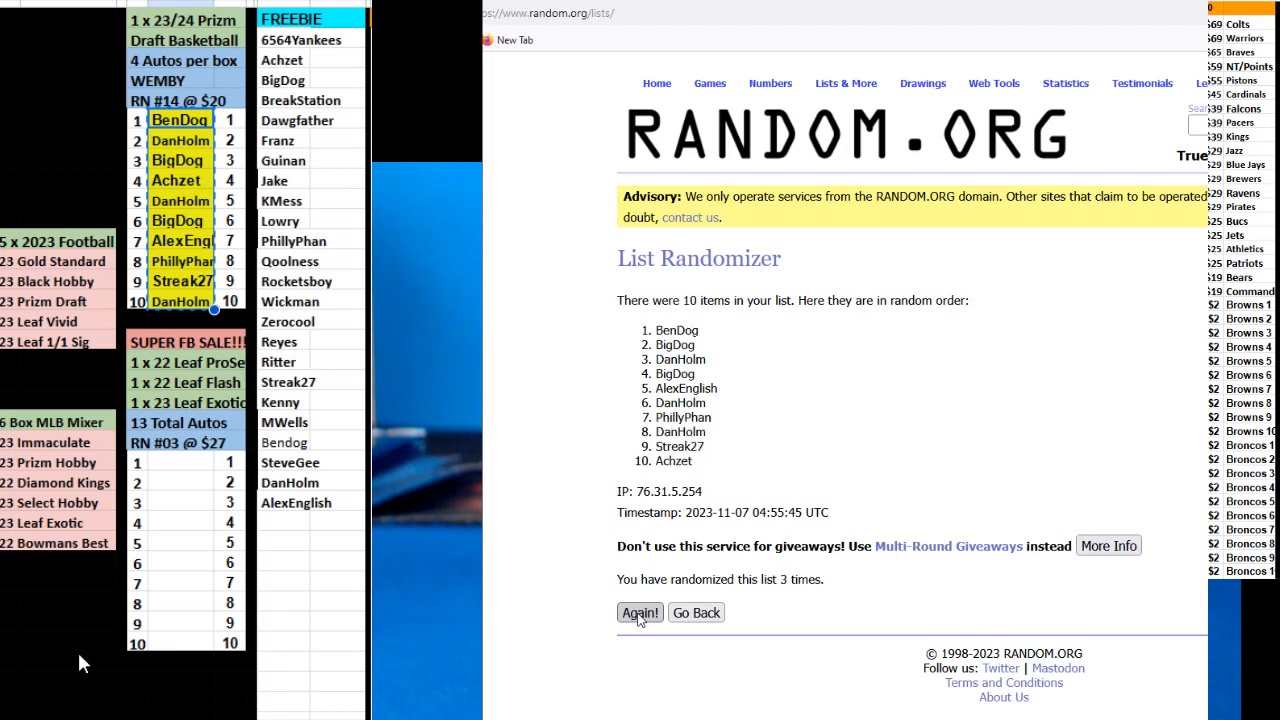
left_click(640, 612)
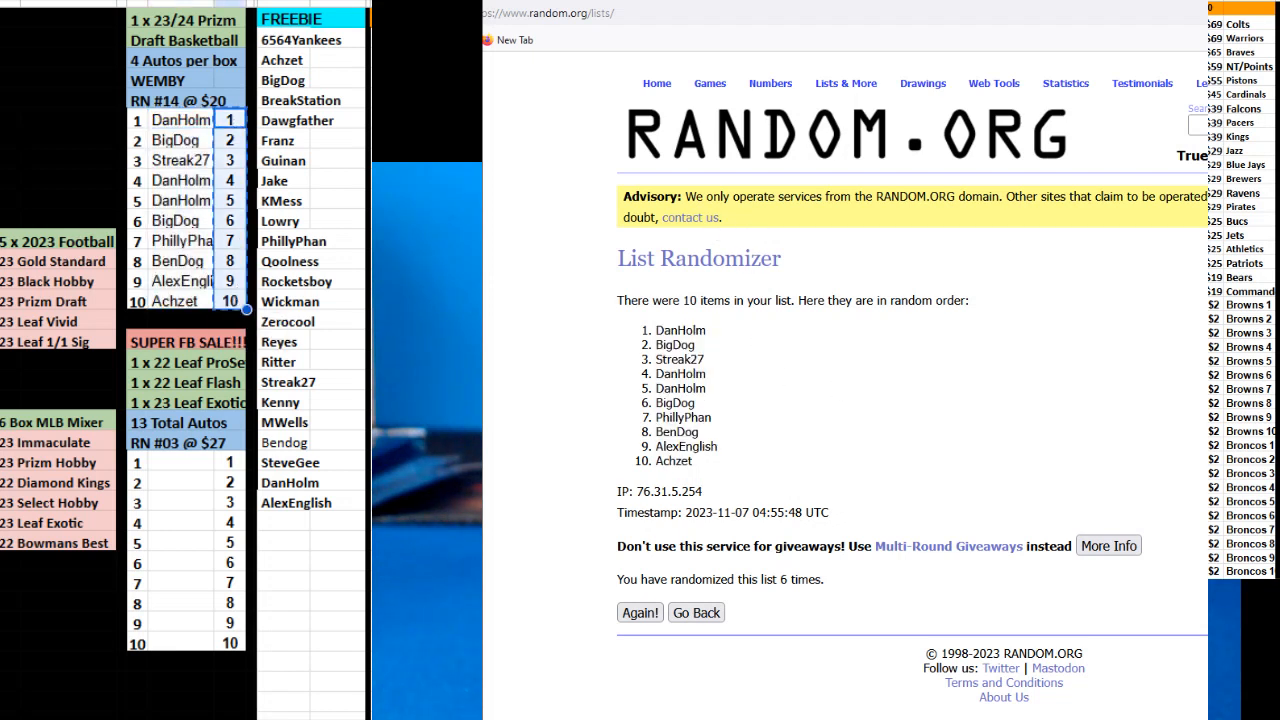
Reshuffle the numbers 1–10 until randomized six times and select the resulting order.
left_click(640, 612)
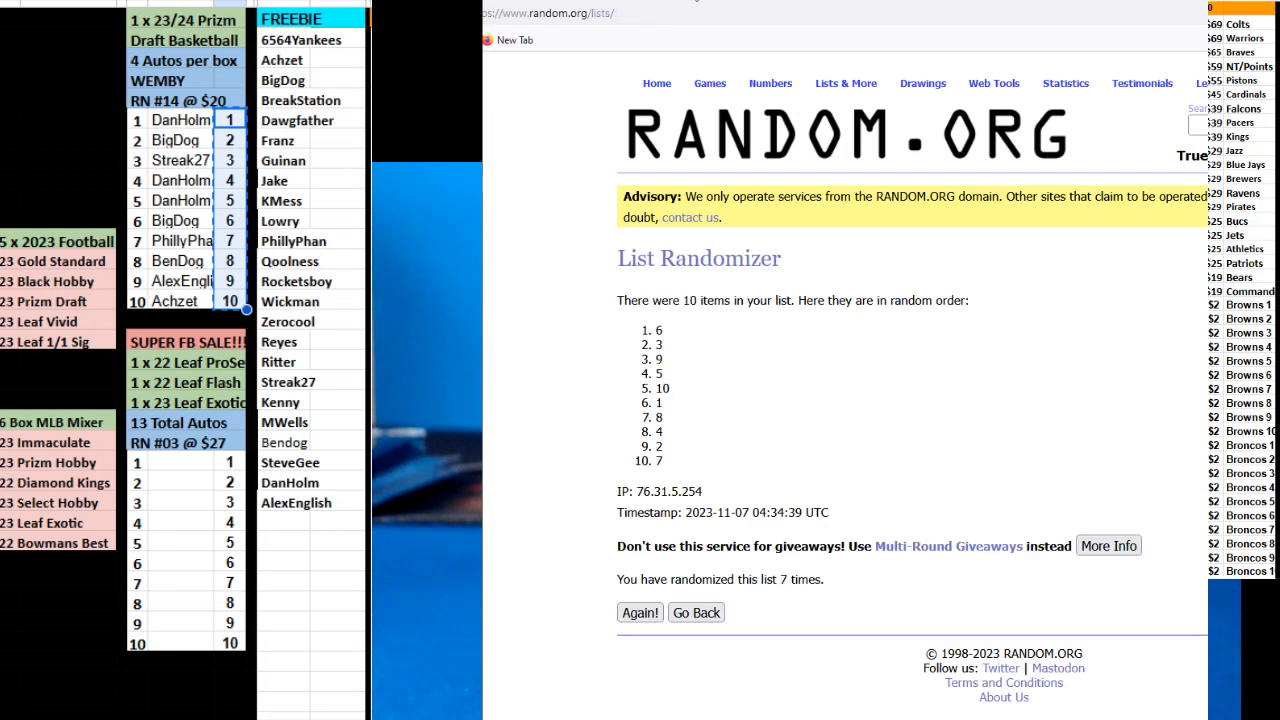
left_click(696, 612)
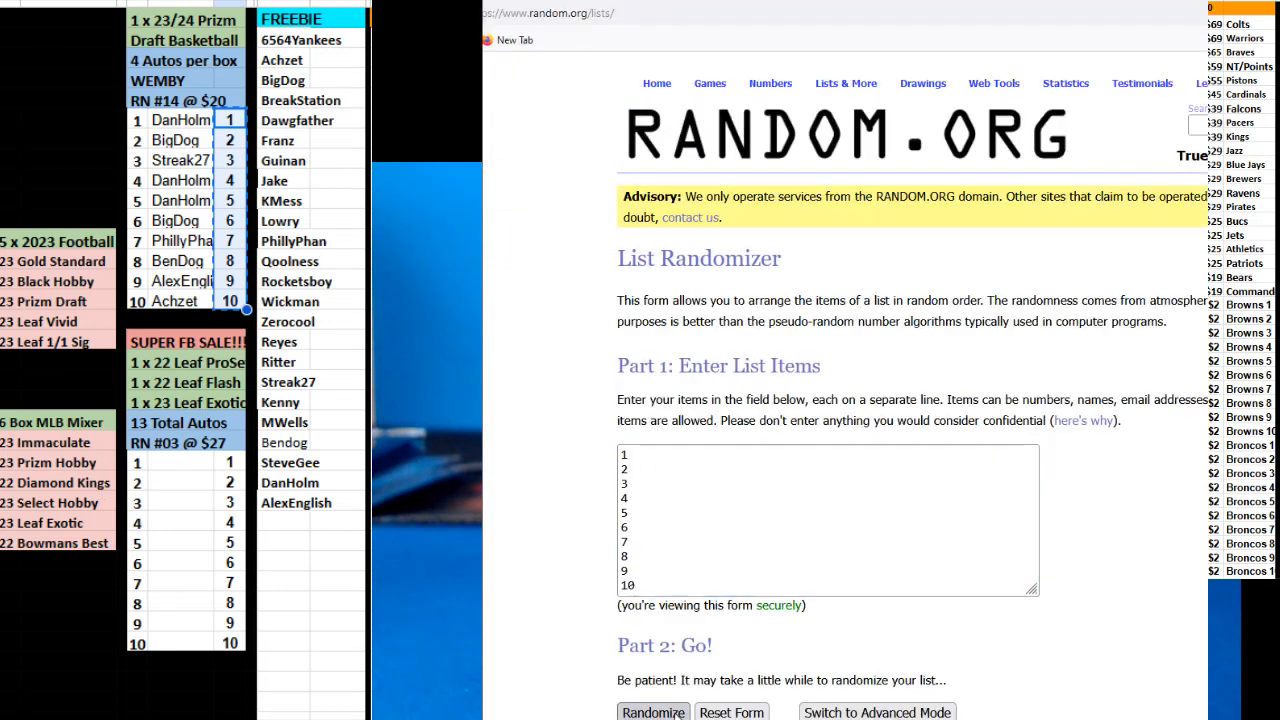
left_click(652, 712)
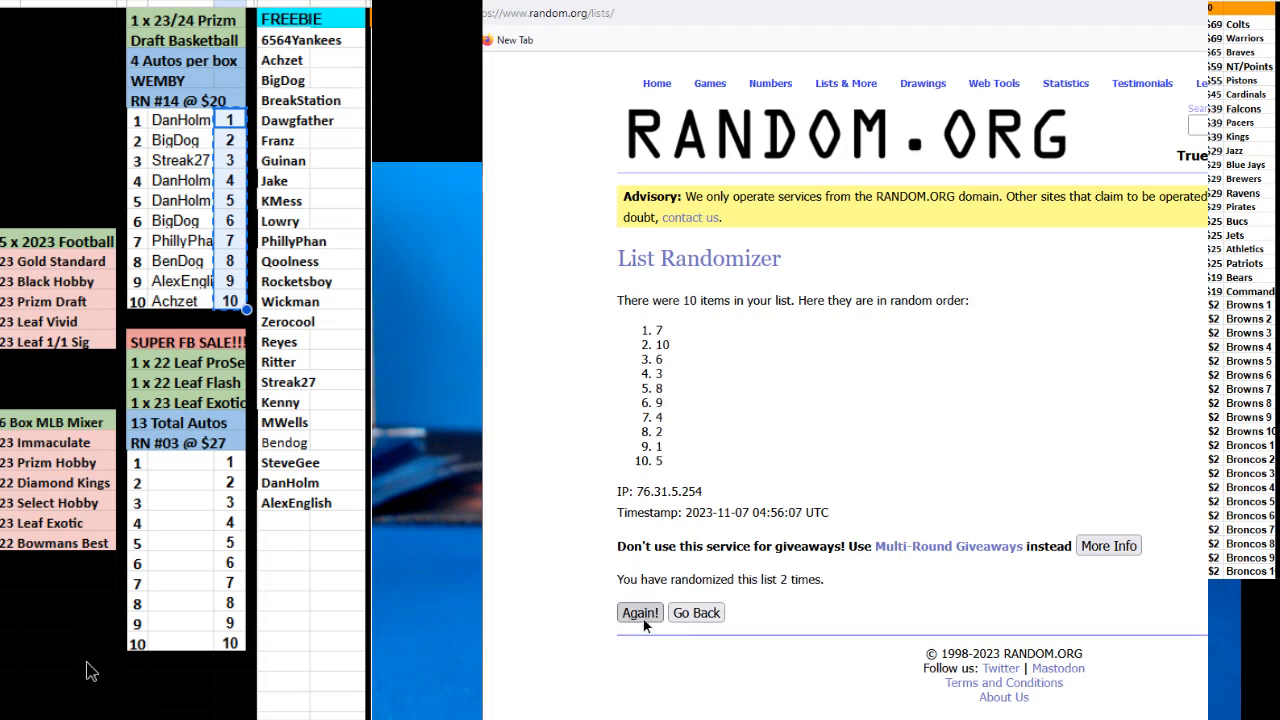
left_click(640, 612)
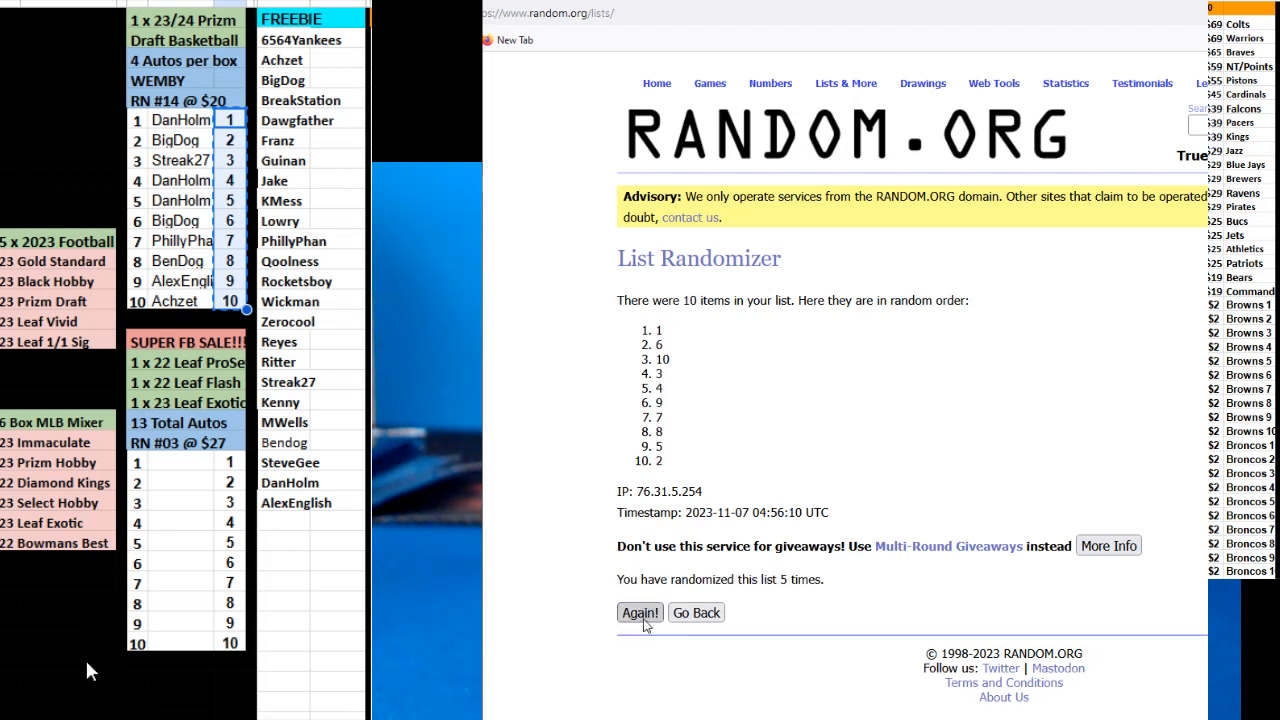
left_click(640, 612)
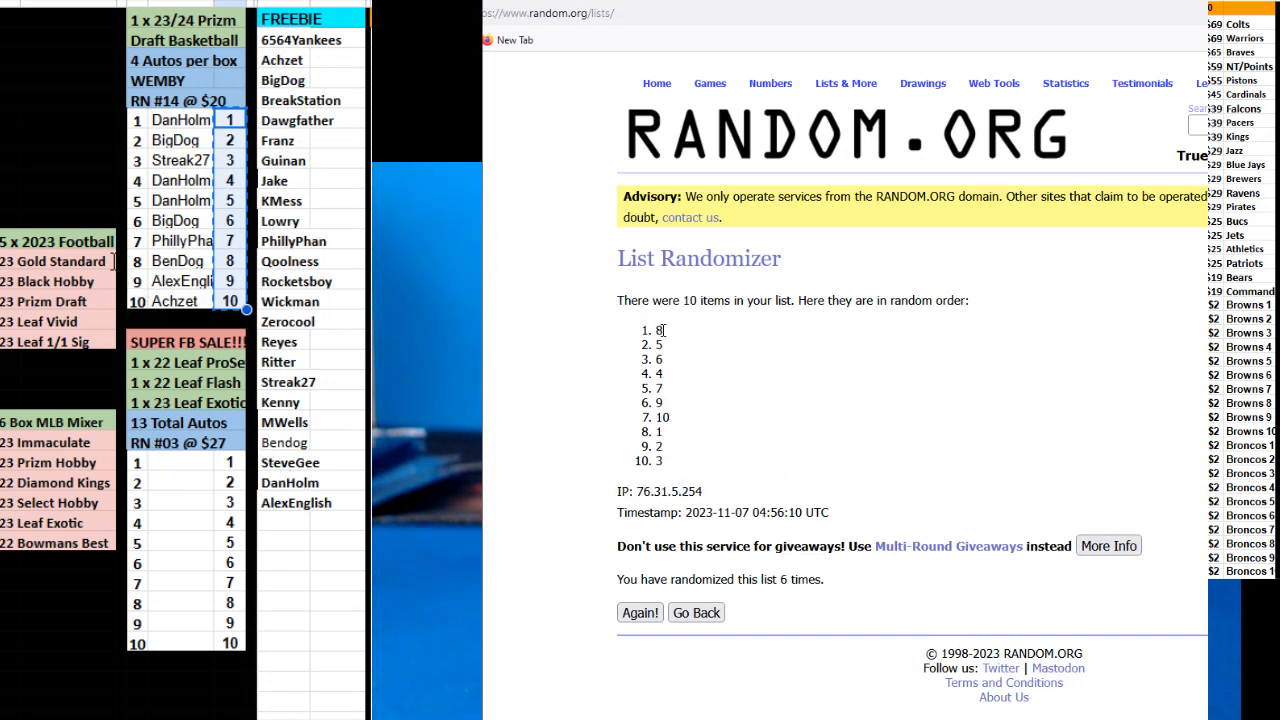
left_click_drag(658, 330, 658, 460)
type("DJ")
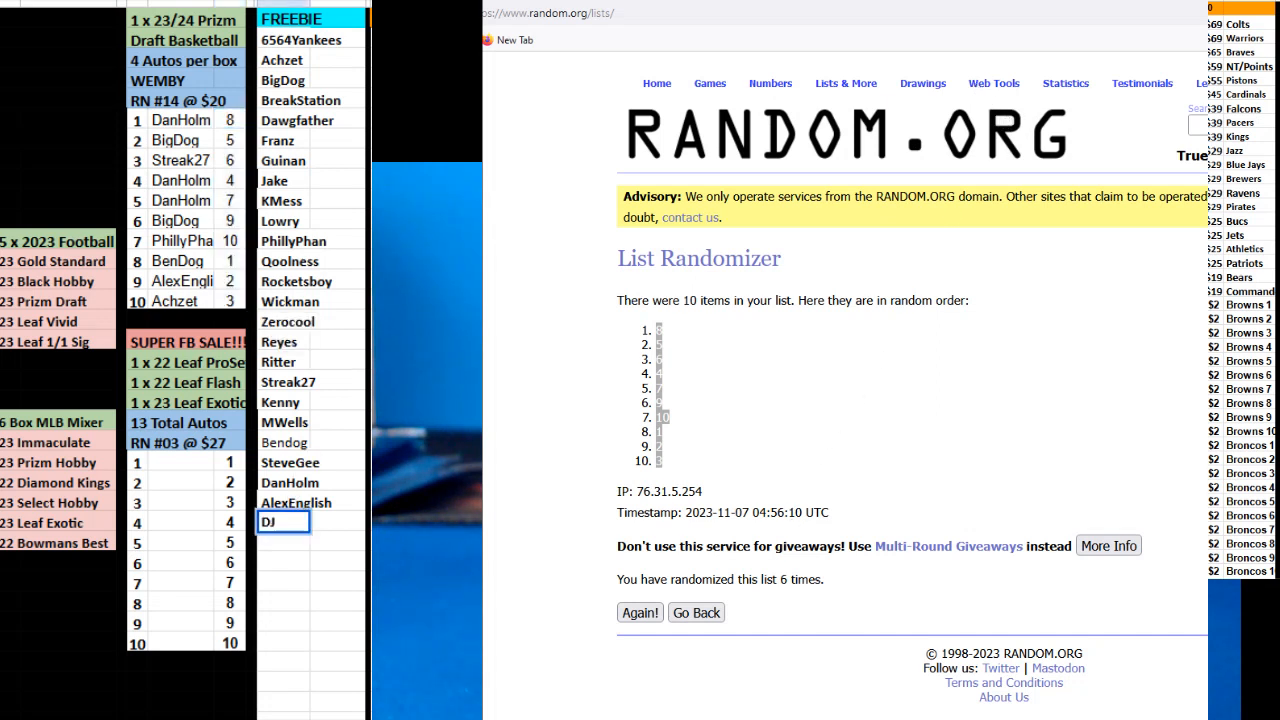
Finish the name DJV at the bottom of the freebie list.
type("V")
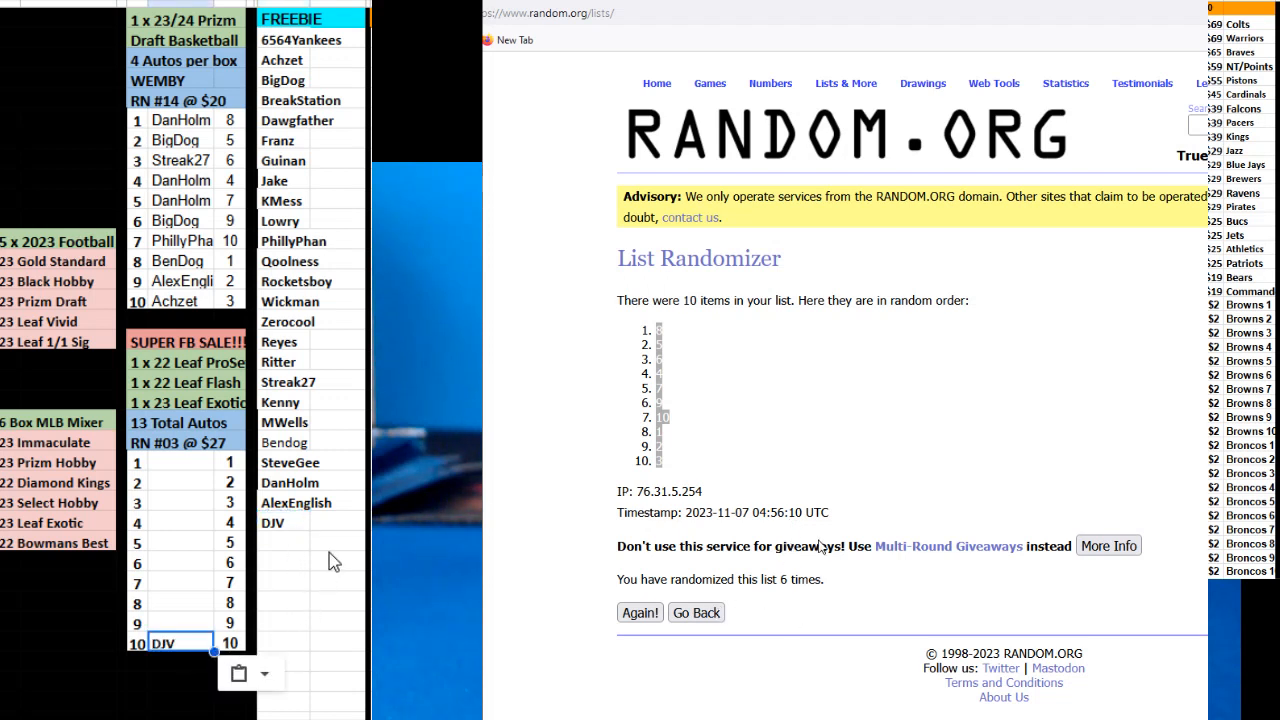
mouse_move(812, 260)
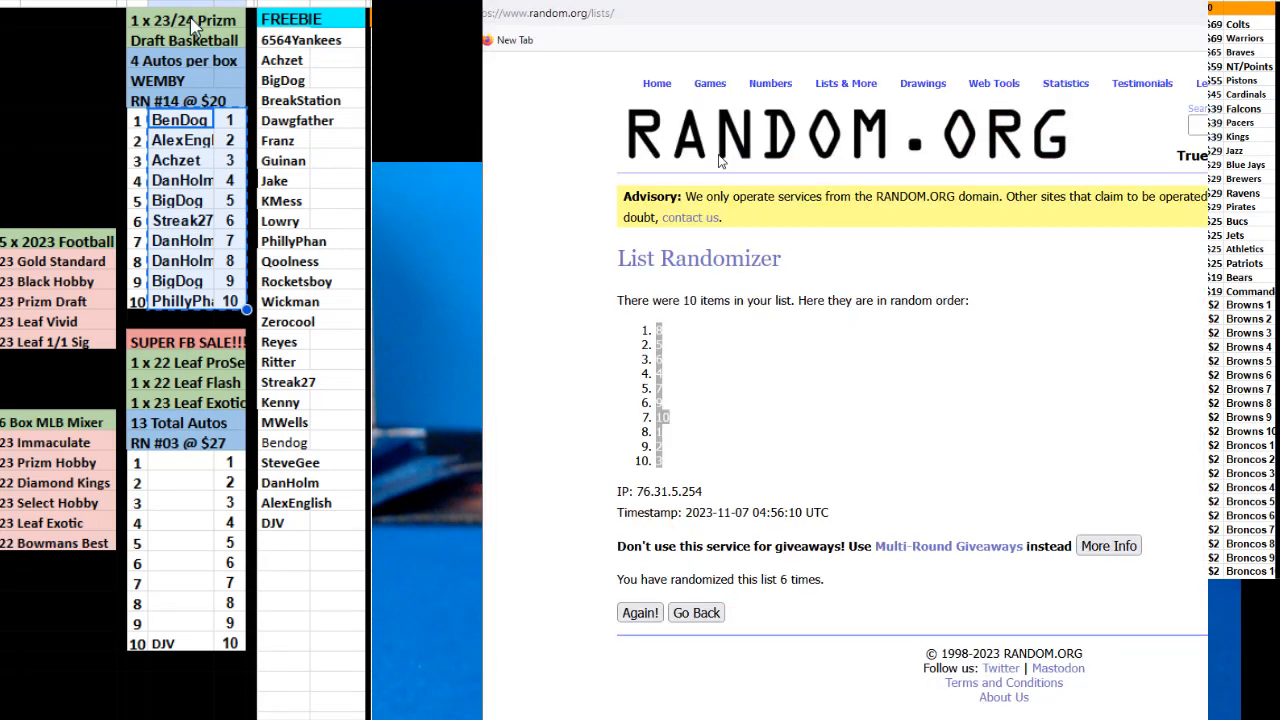
Navigate via the address bar suggestions to RANDOM.ORG's Dice Roller page.
left_click(544, 12)
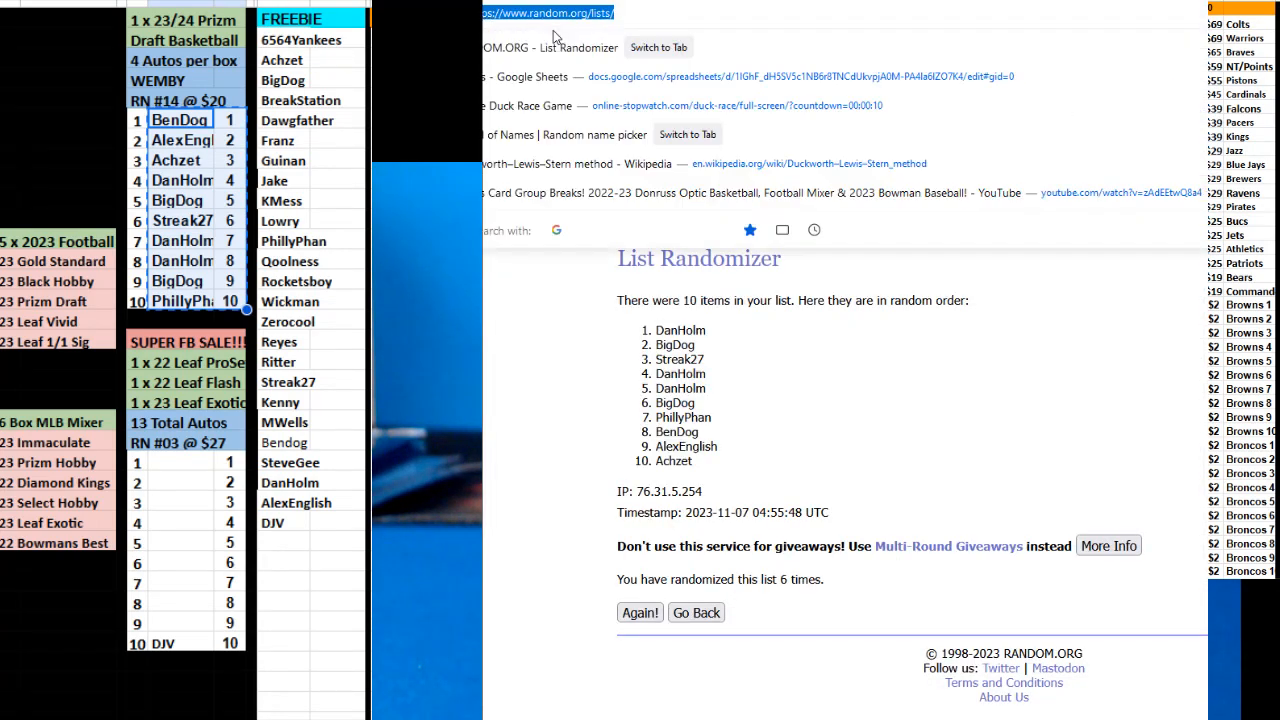
left_click(696, 612)
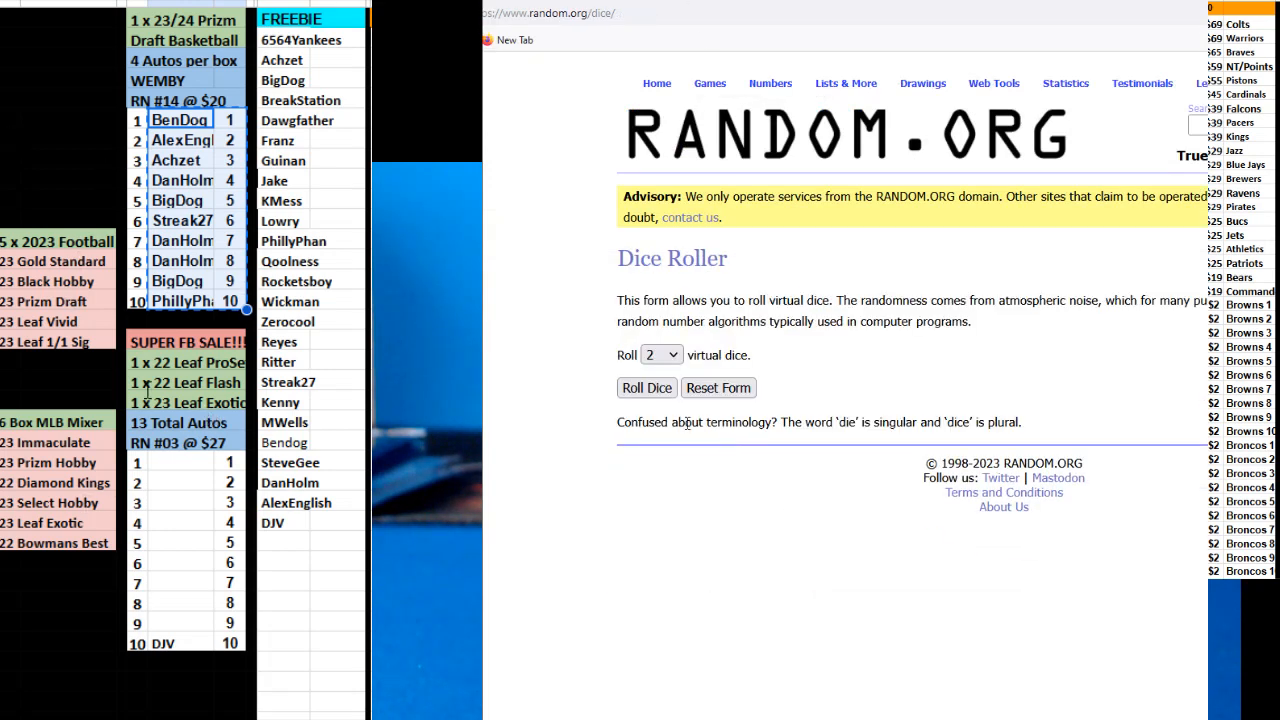
Return to the name-and-spot list and reshuffle until randomized eight times, BigDog 5 on top.
left_click(844, 84)
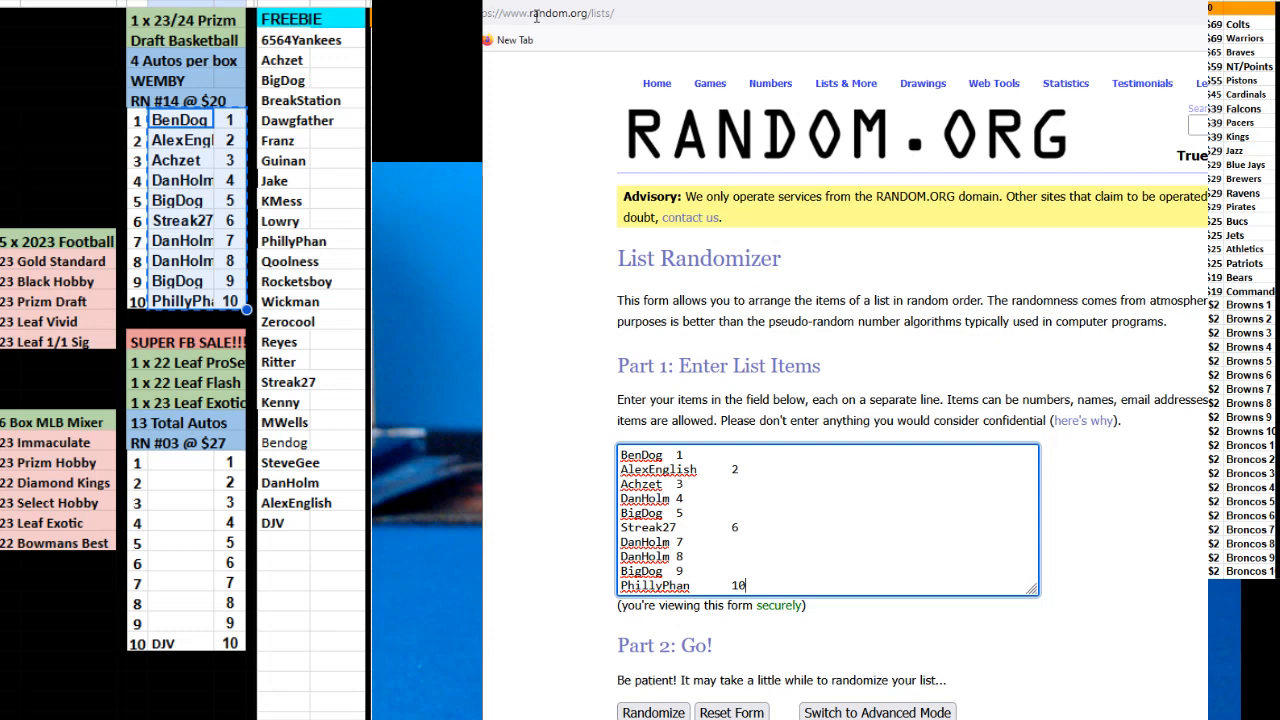
left_click(652, 712)
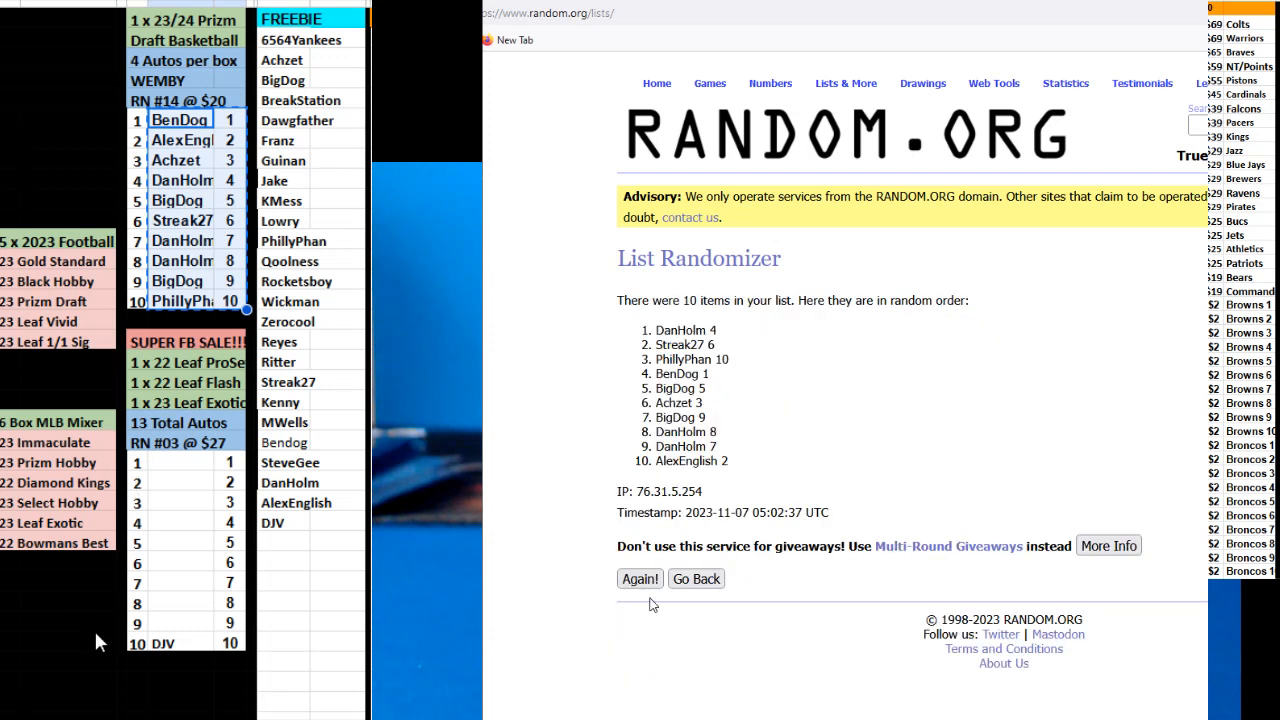
left_click(640, 578)
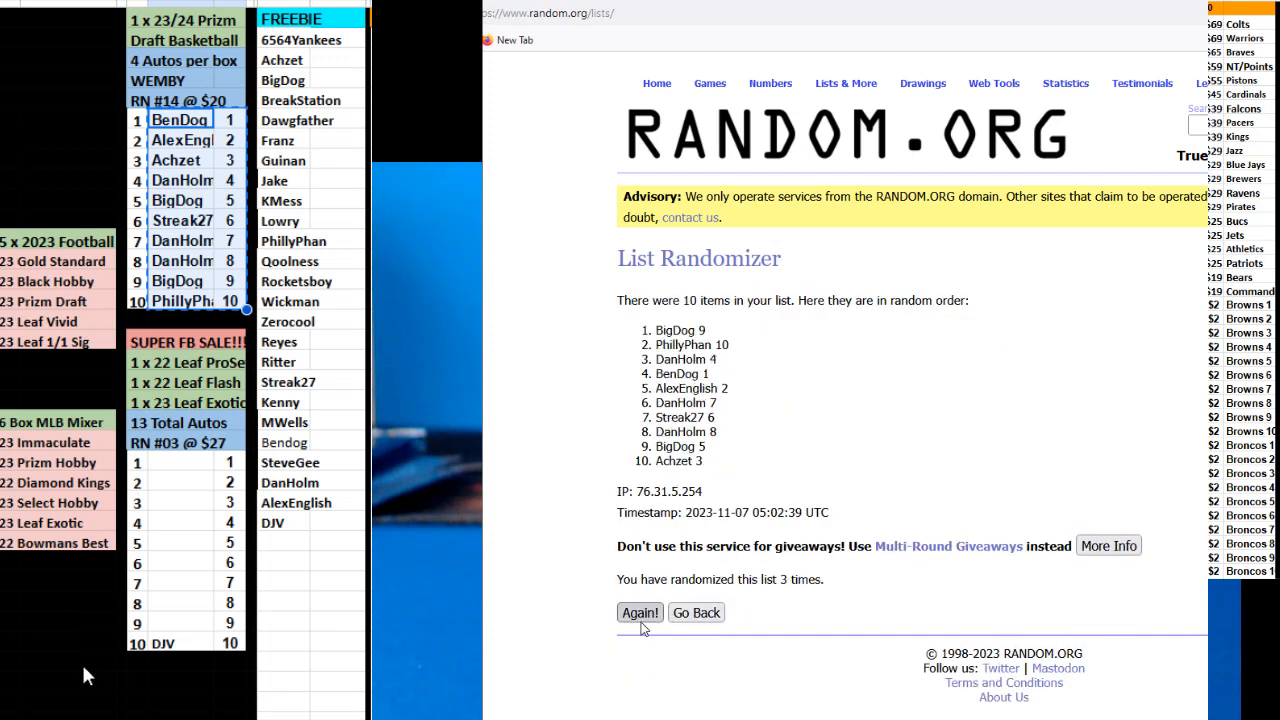
left_click(640, 612)
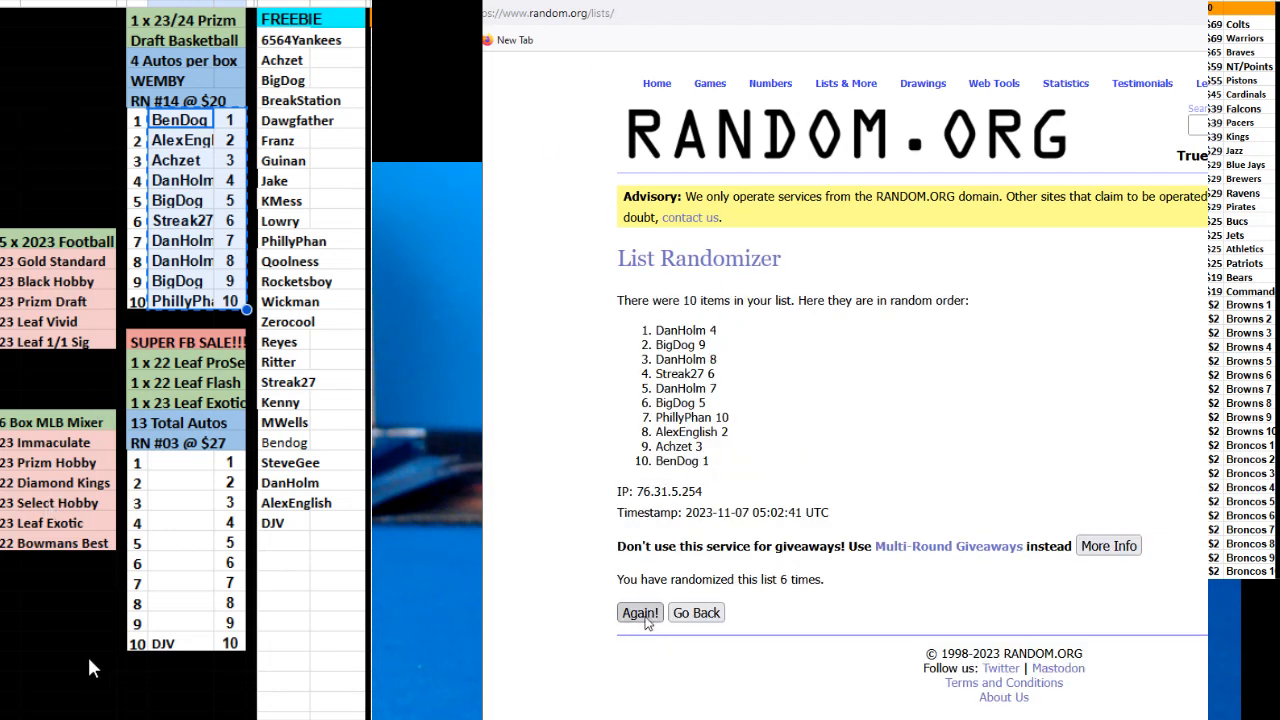
left_click(640, 612)
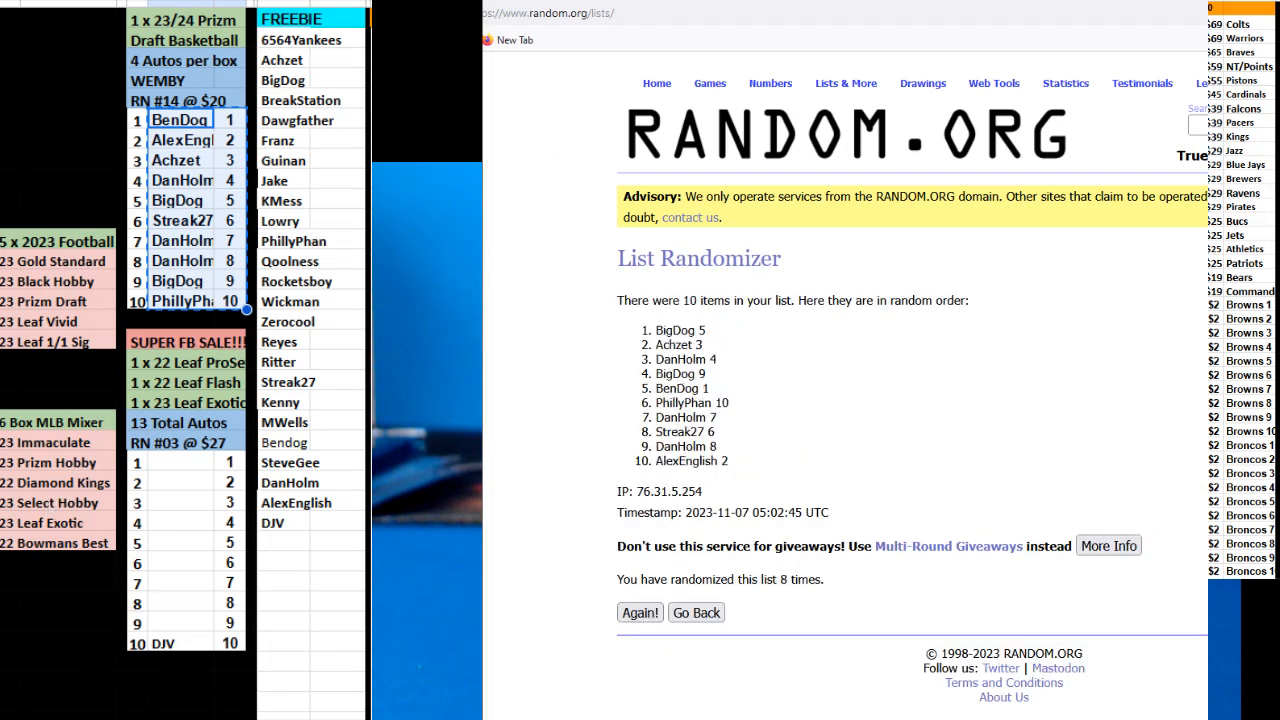